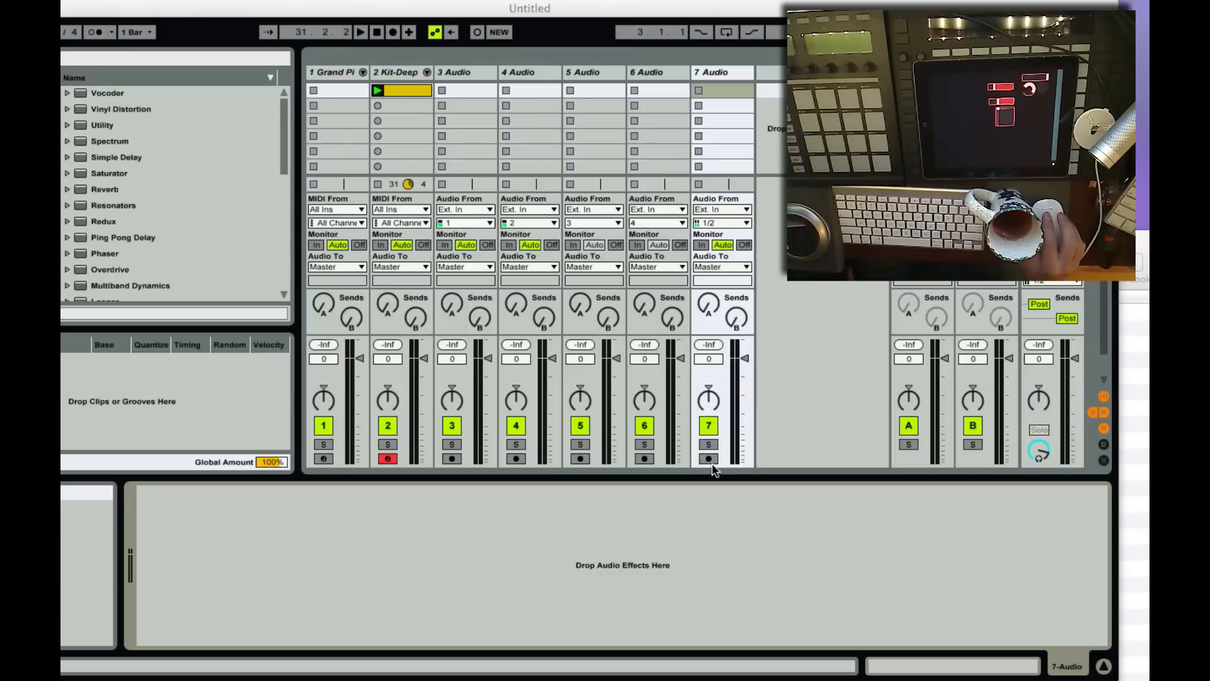
mouse_move(1134, 430)
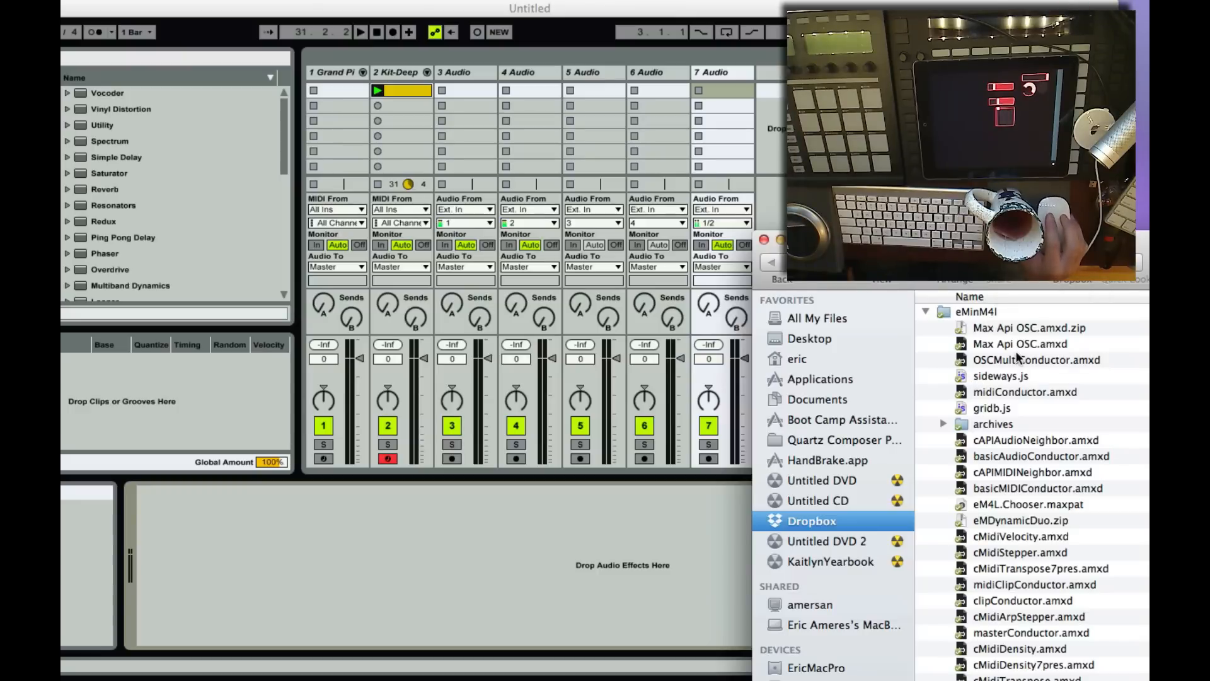
mouse_move(1011, 352)
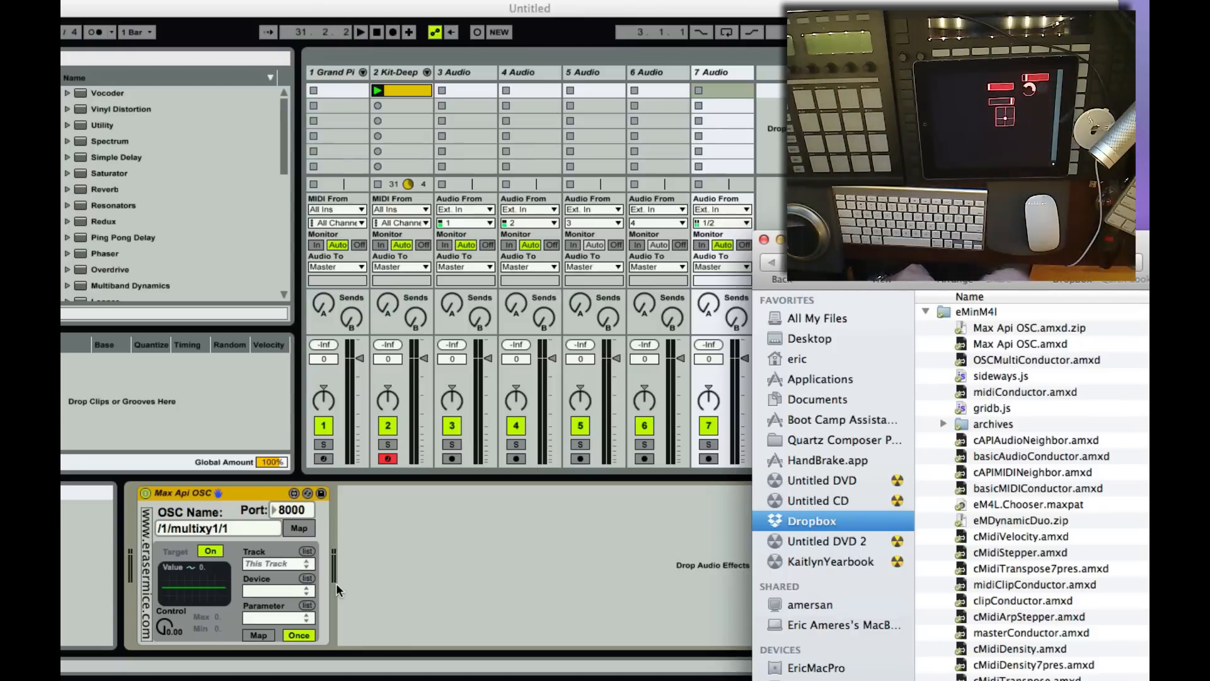
mouse_move(386, 578)
text(/1/fred)
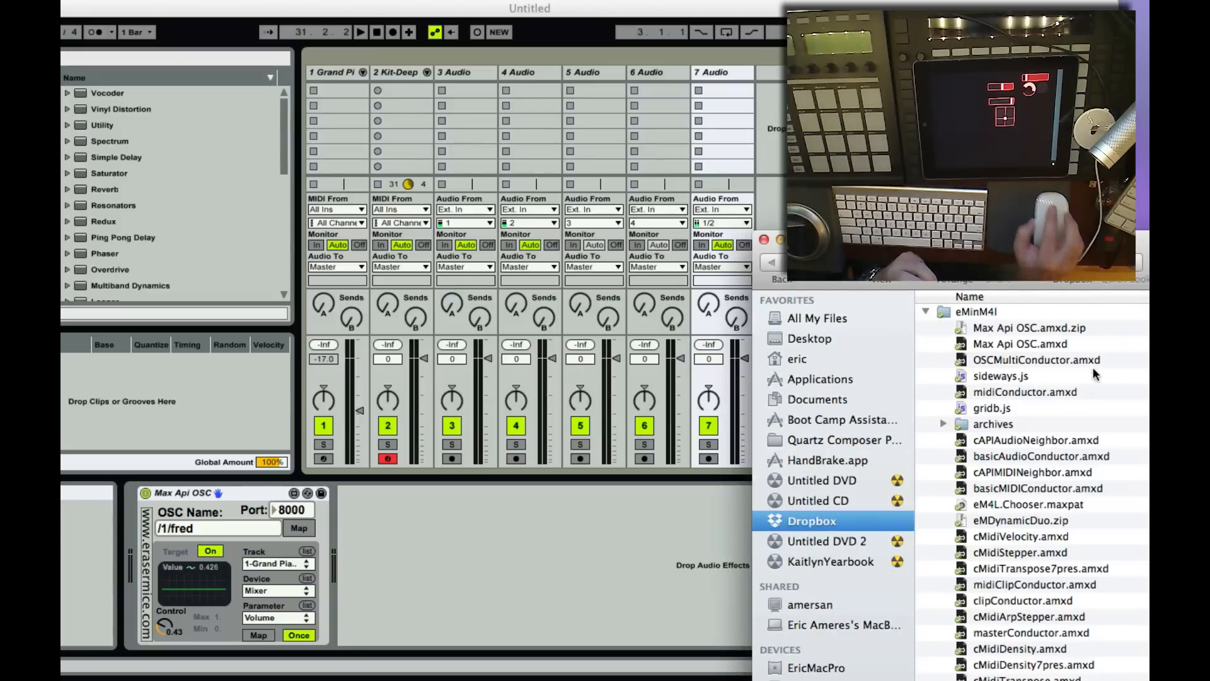
Step: Select the Max Api OSC device file again in the browser
click(1020, 344)
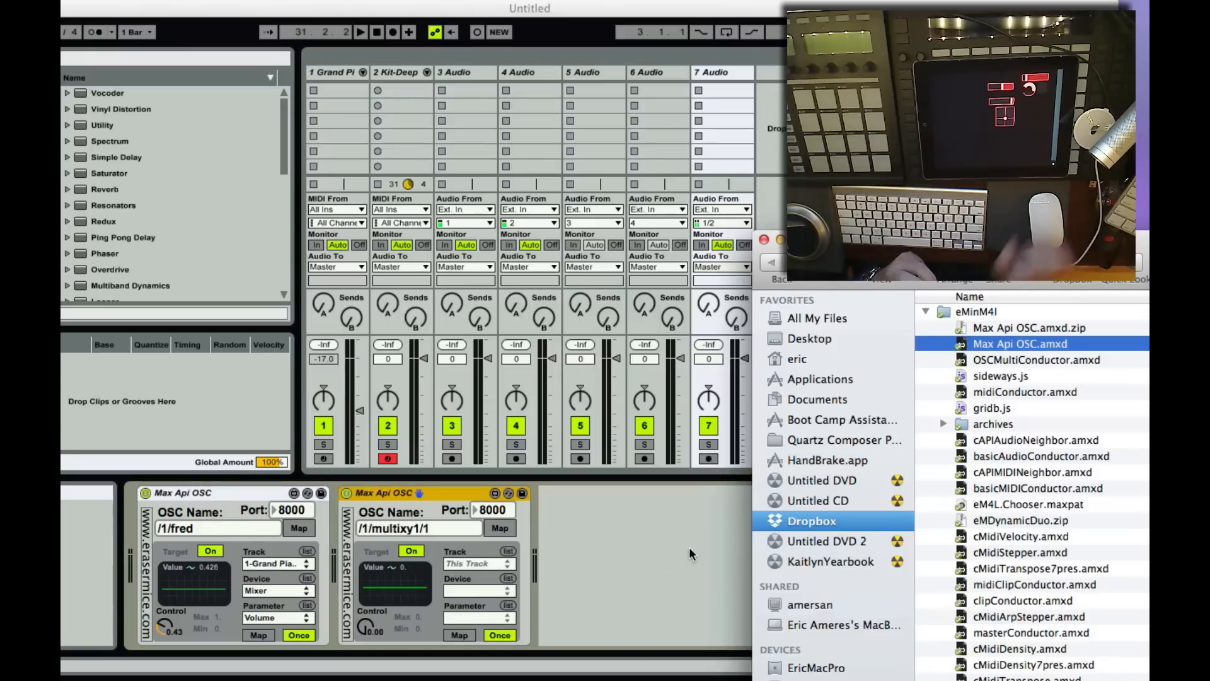
Step: Return to the Live set and start mapping the /1/rotary1 device to a parameter
click(498, 528)
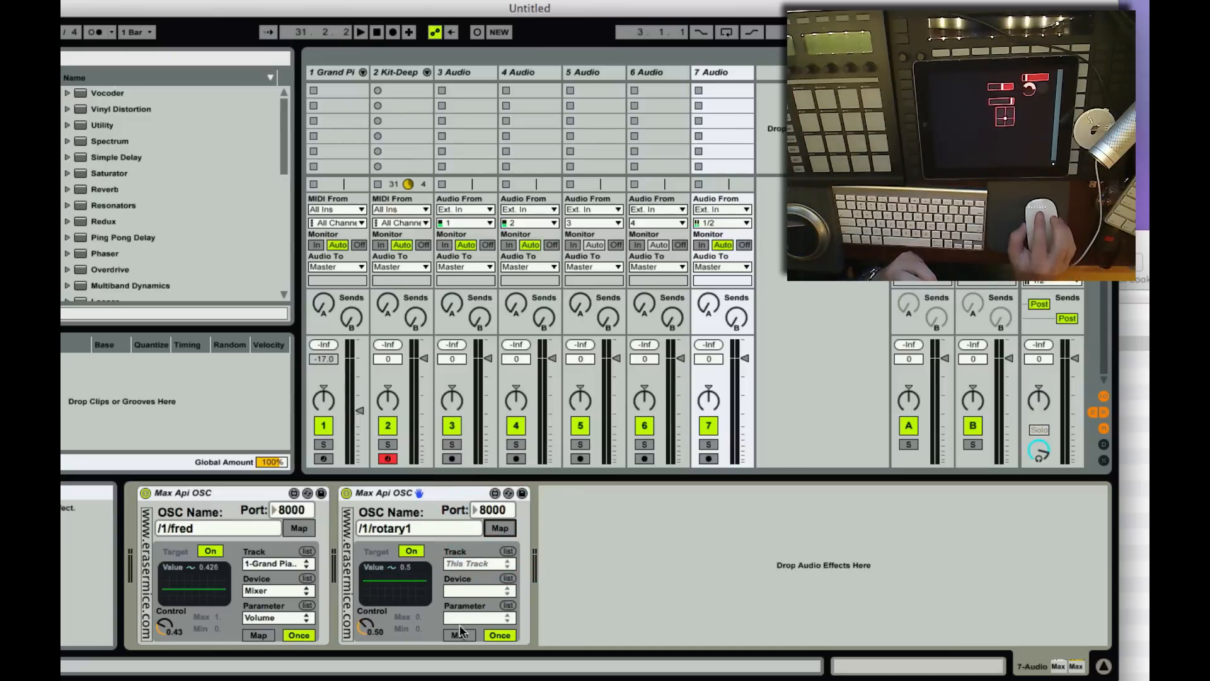
click(459, 634)
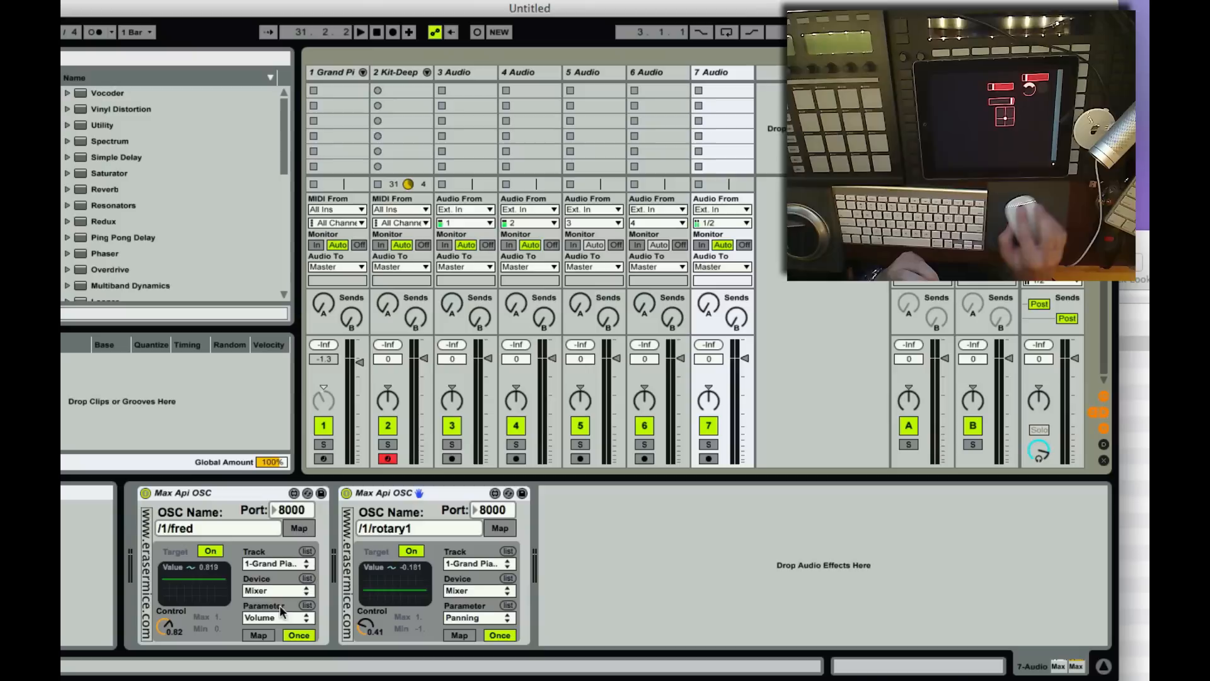
mouse_move(474, 590)
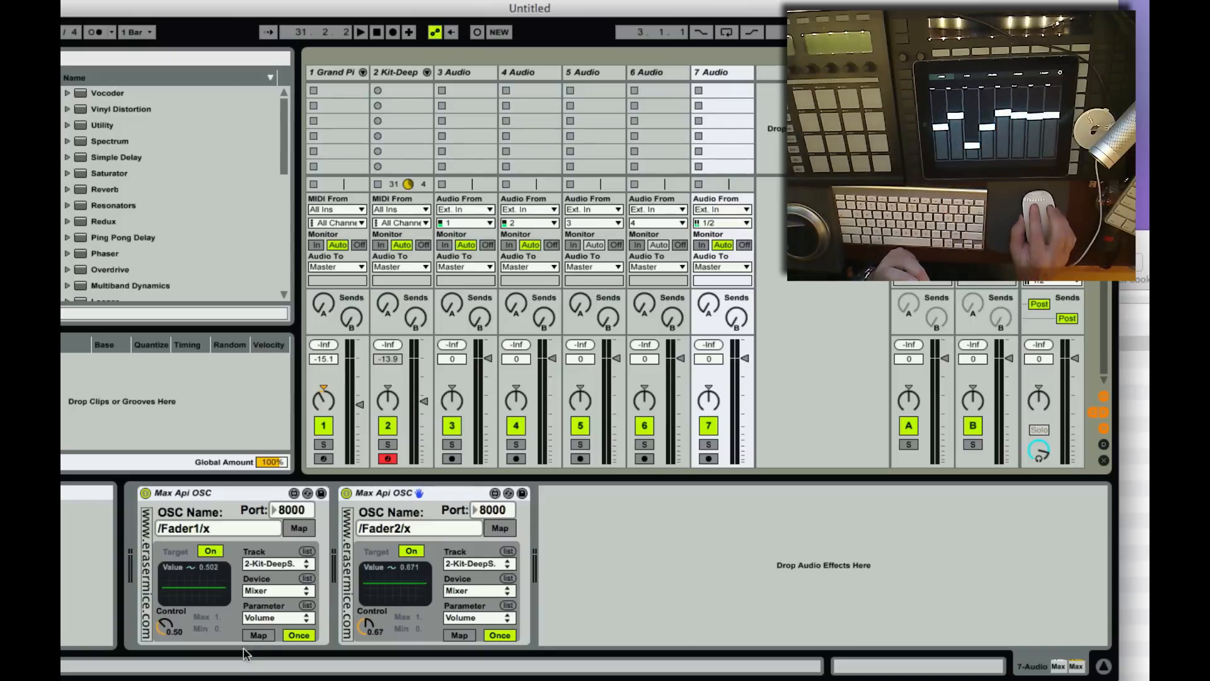
Step: Map the /Fader1/x device to the 1-Grand Piano track's volume fader
click(258, 634)
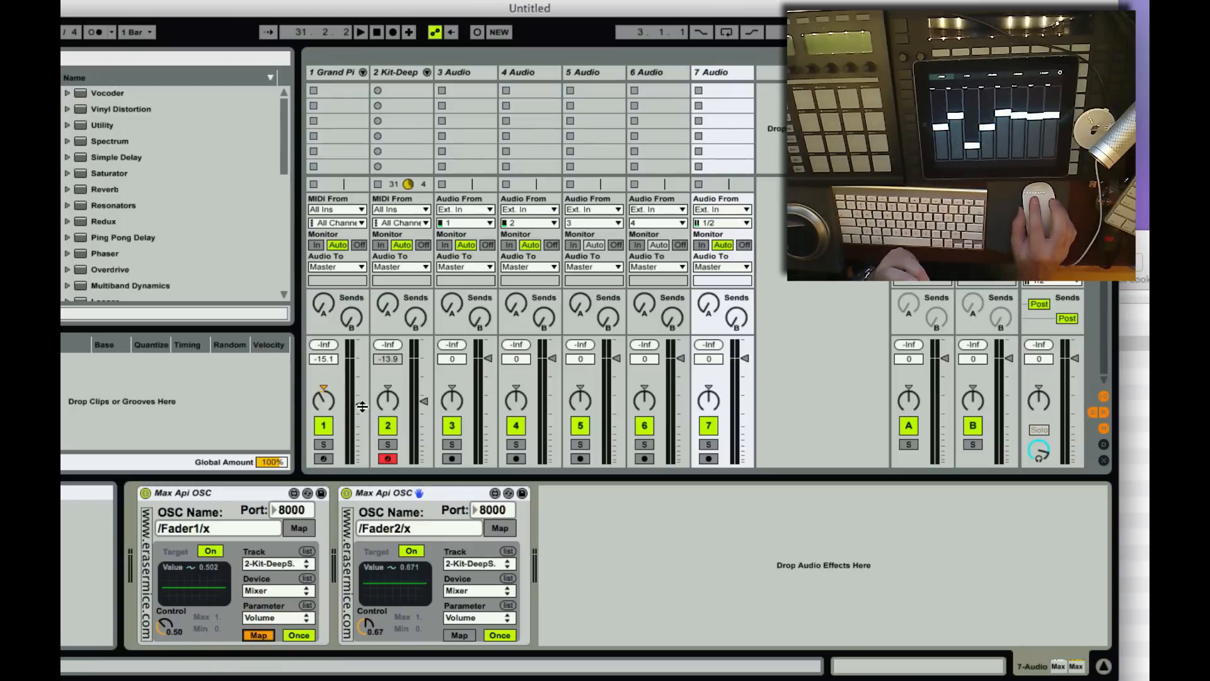
click(275, 562)
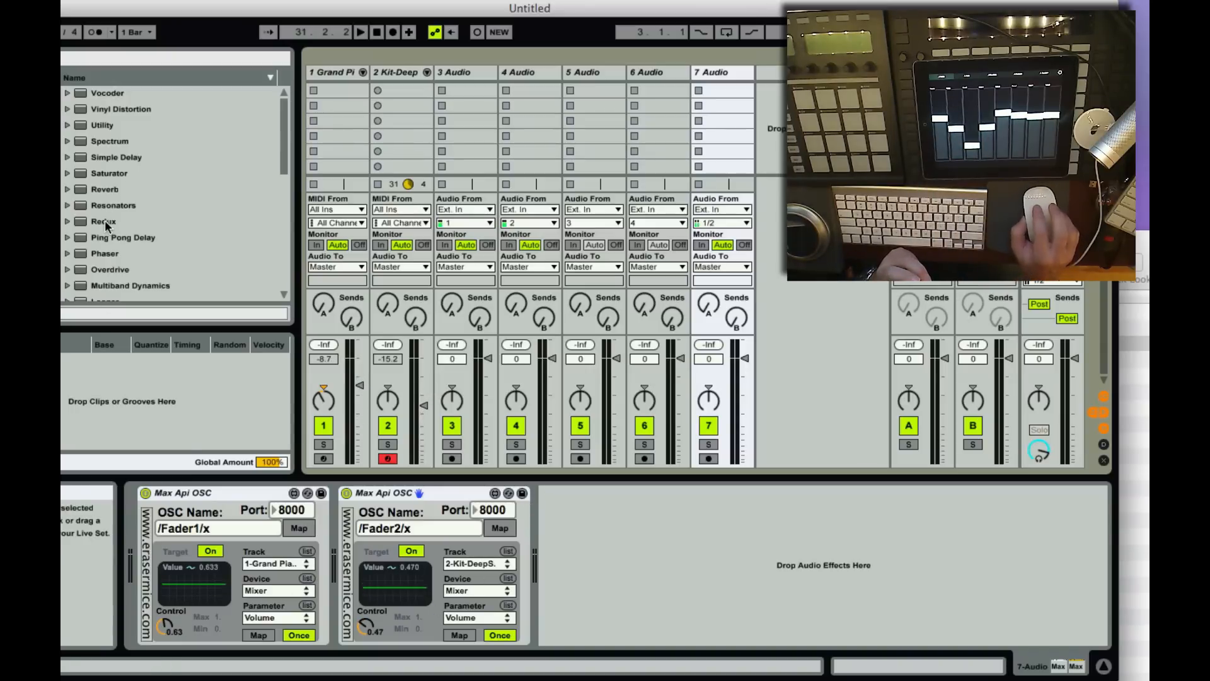
Step: Expand the Redux entries in the browser and scroll the list up
click(68, 221)
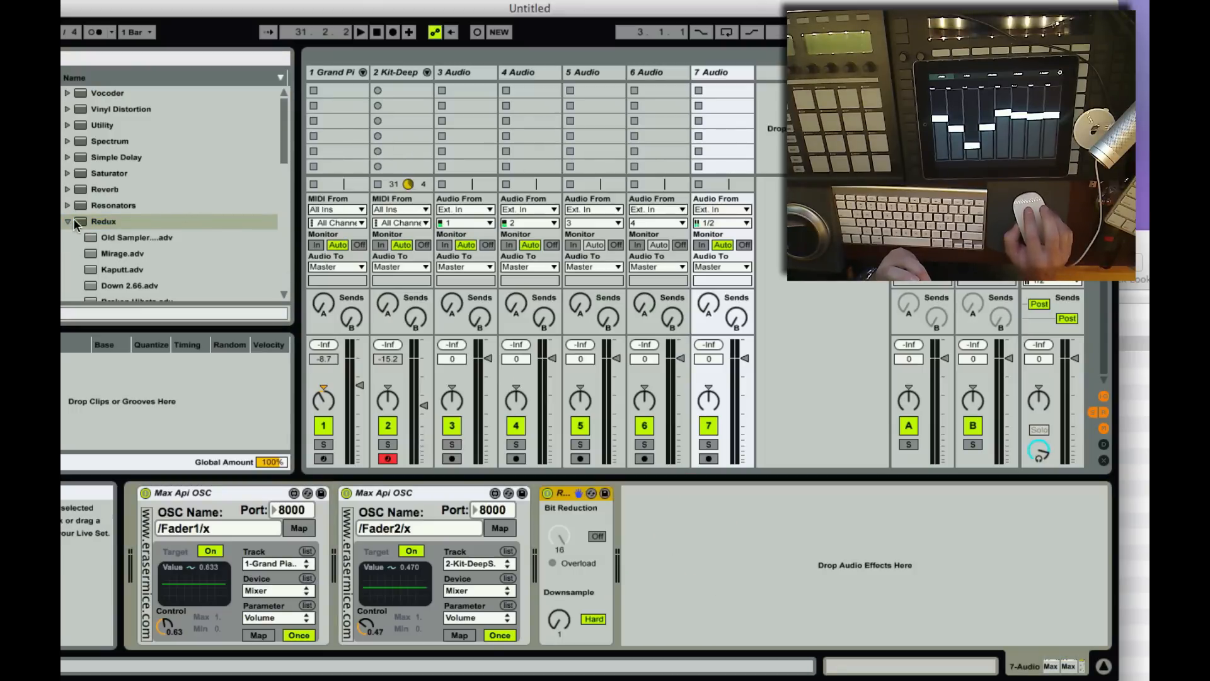
scroll(up, 3)
text(/1/multixy1/1)
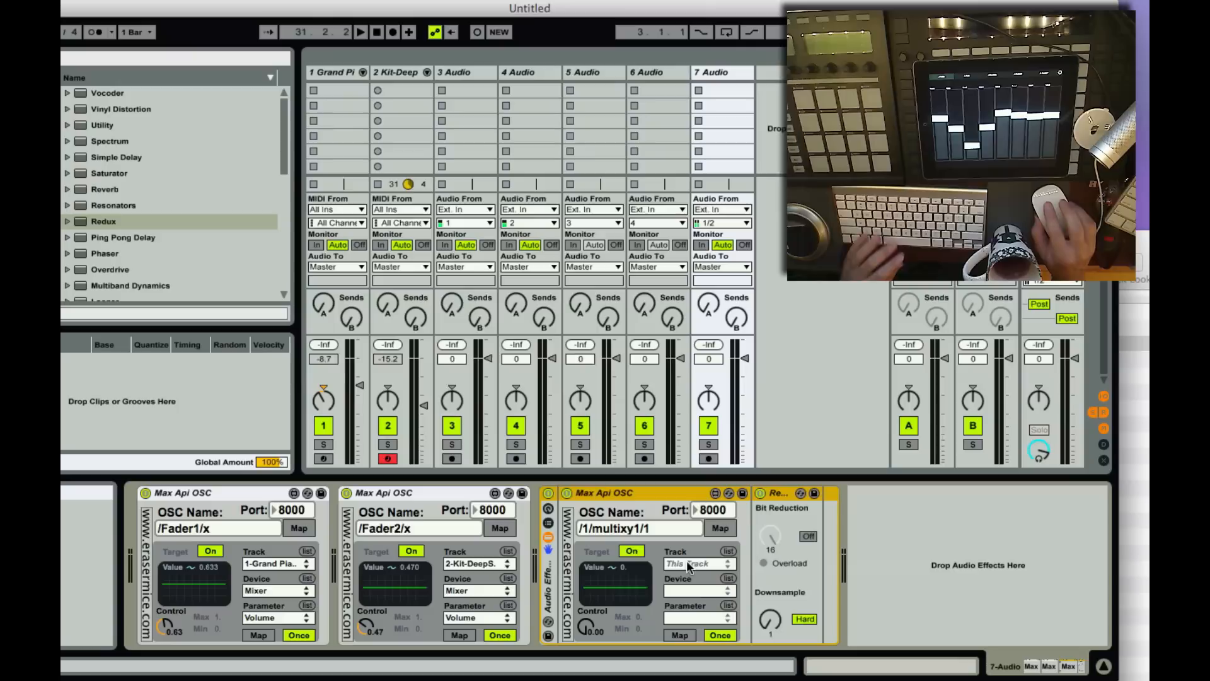
Step: Target the third OSC device at this track's Redux Sample Hard and choose Edit
click(719, 528)
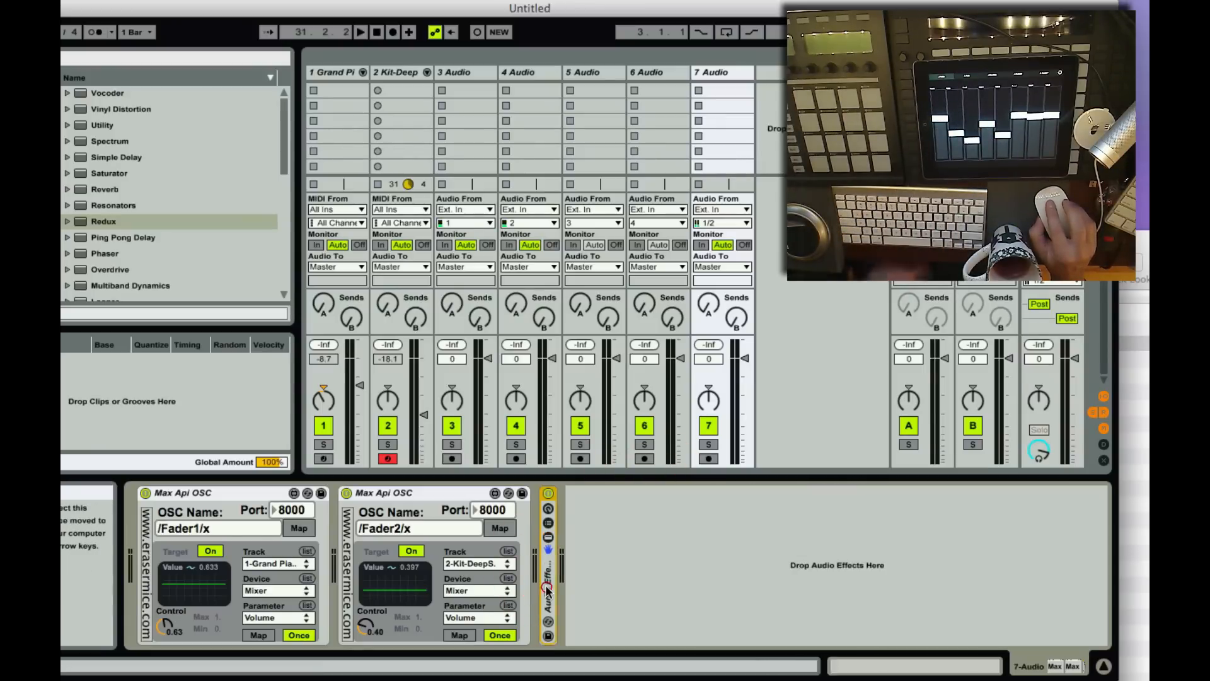
click(547, 513)
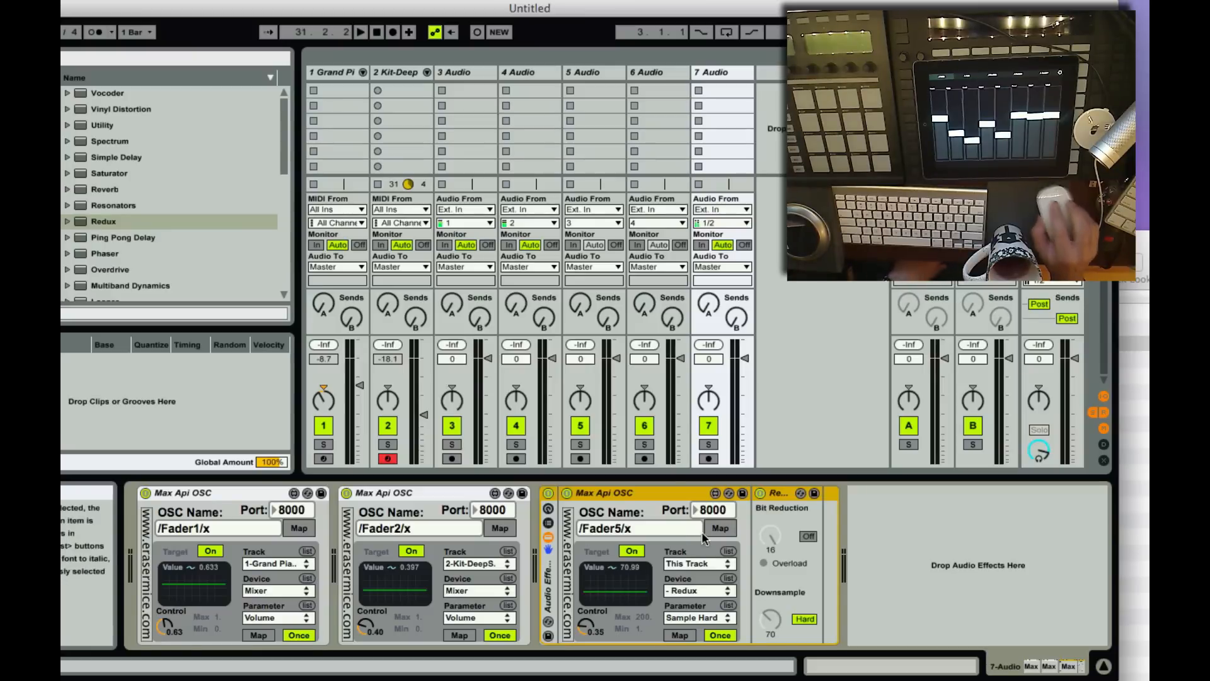
click(714, 493)
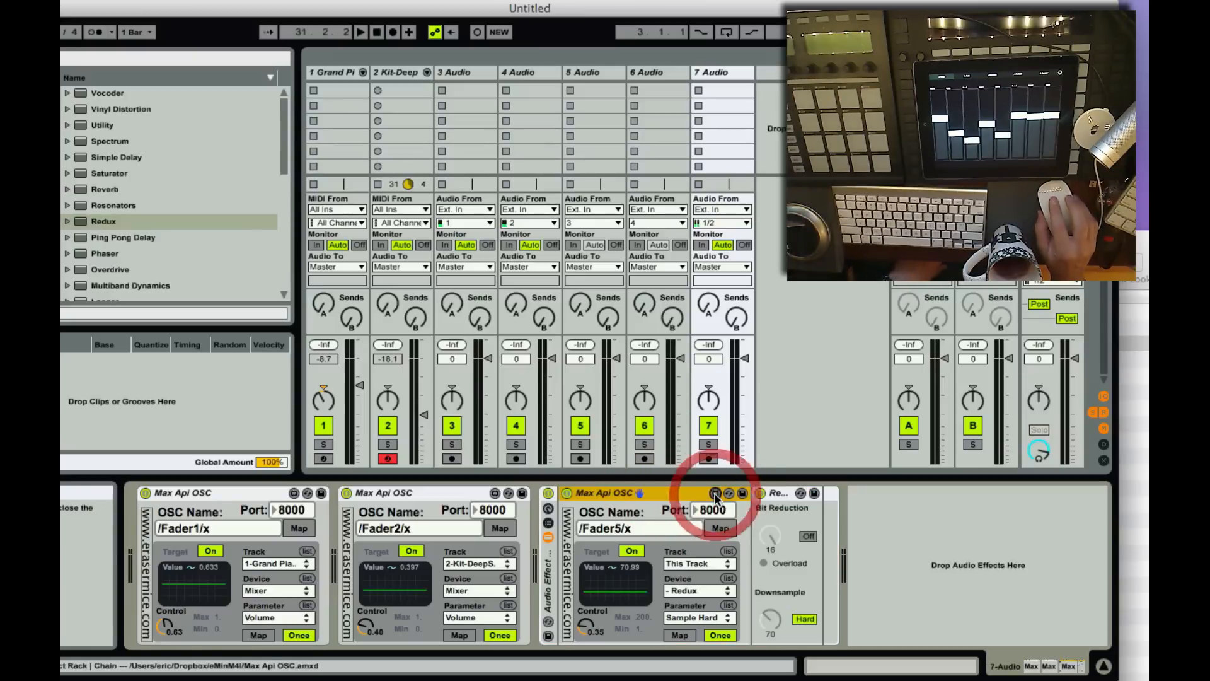
Step: Open the device's patch in the Max editor and switch to Patching view
click(714, 493)
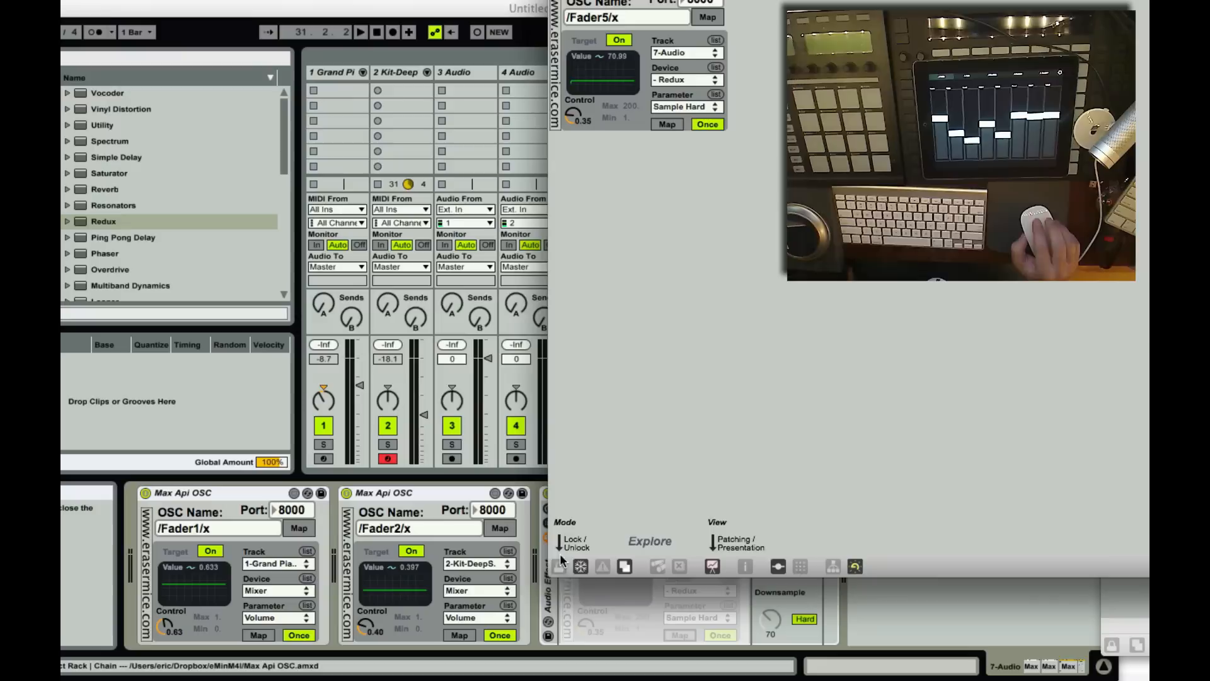
mouse_move(580, 565)
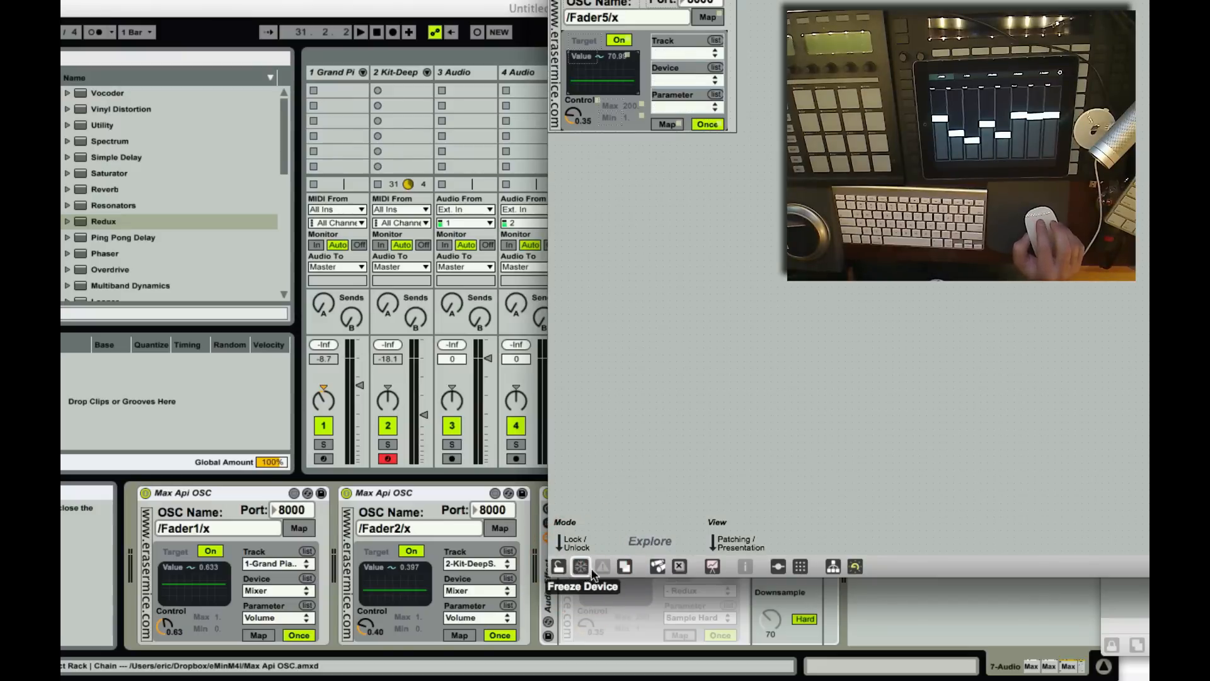
click(712, 566)
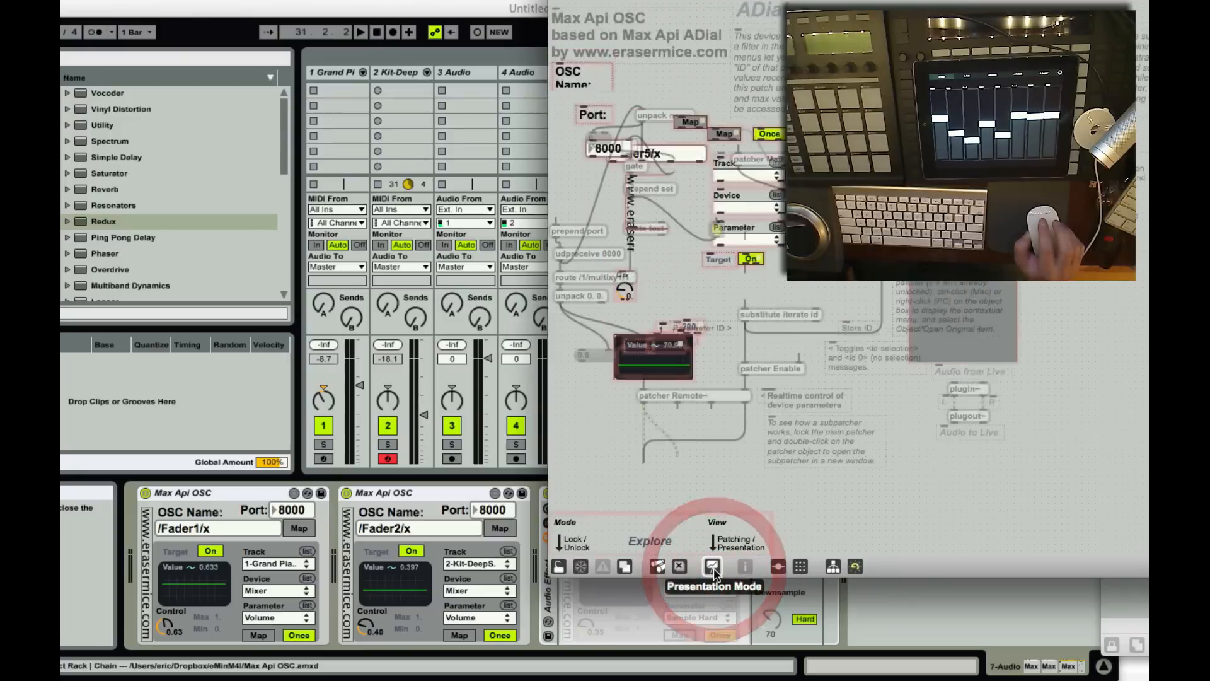
Step: Unlock the patcher so the udpreceive 8000 and route objects are editable
click(712, 565)
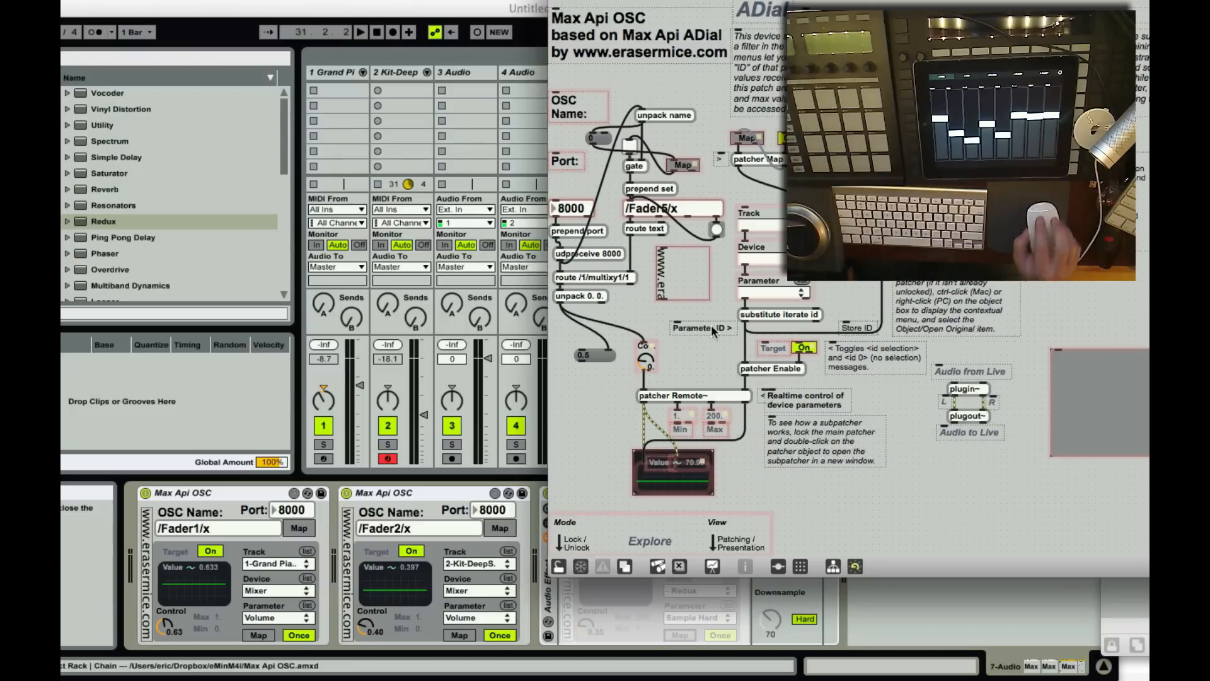
mouse_move(661, 283)
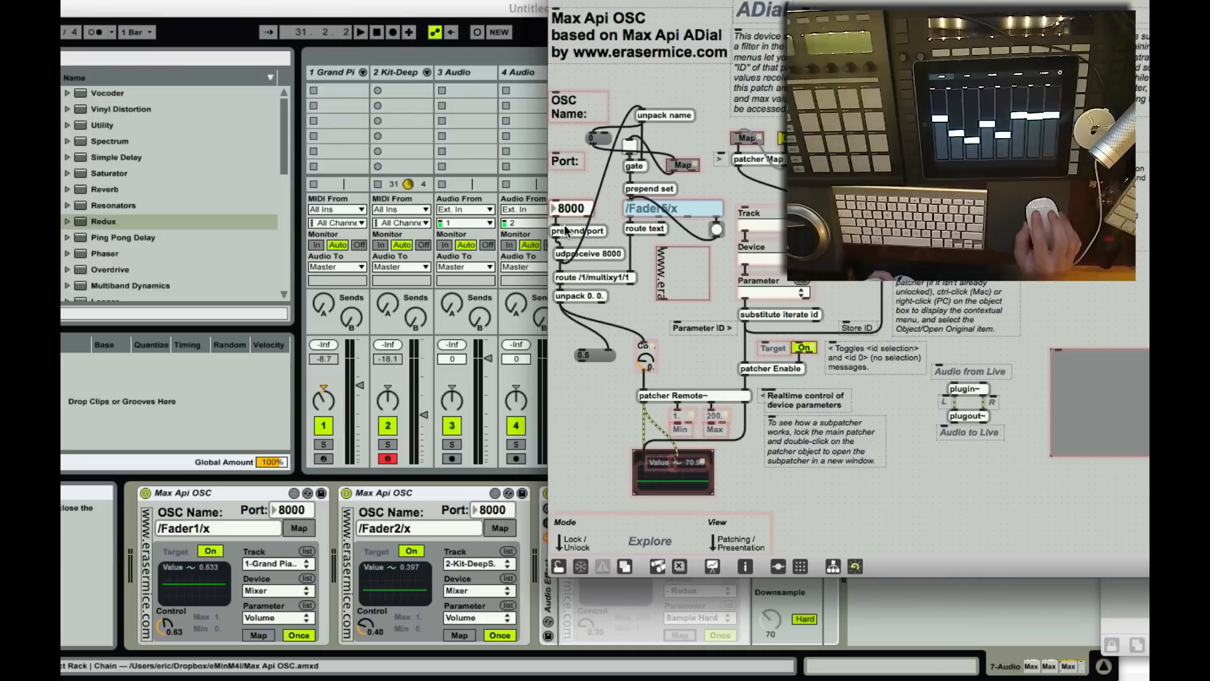
mouse_move(606, 270)
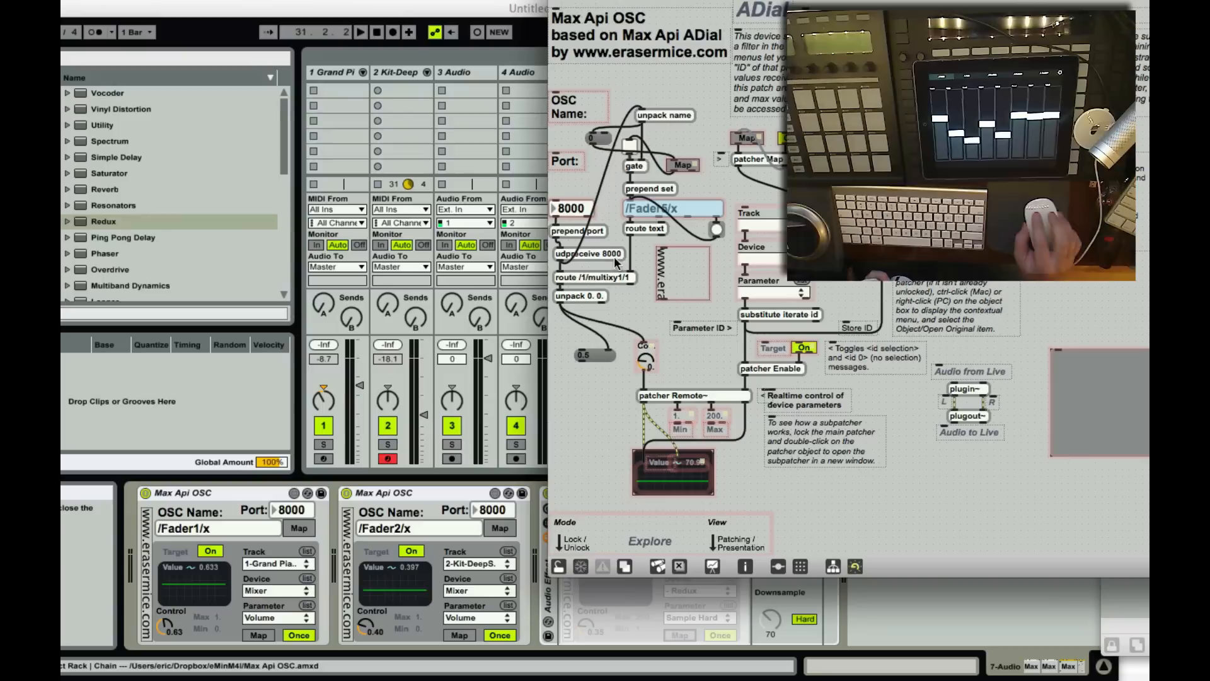
mouse_move(560, 289)
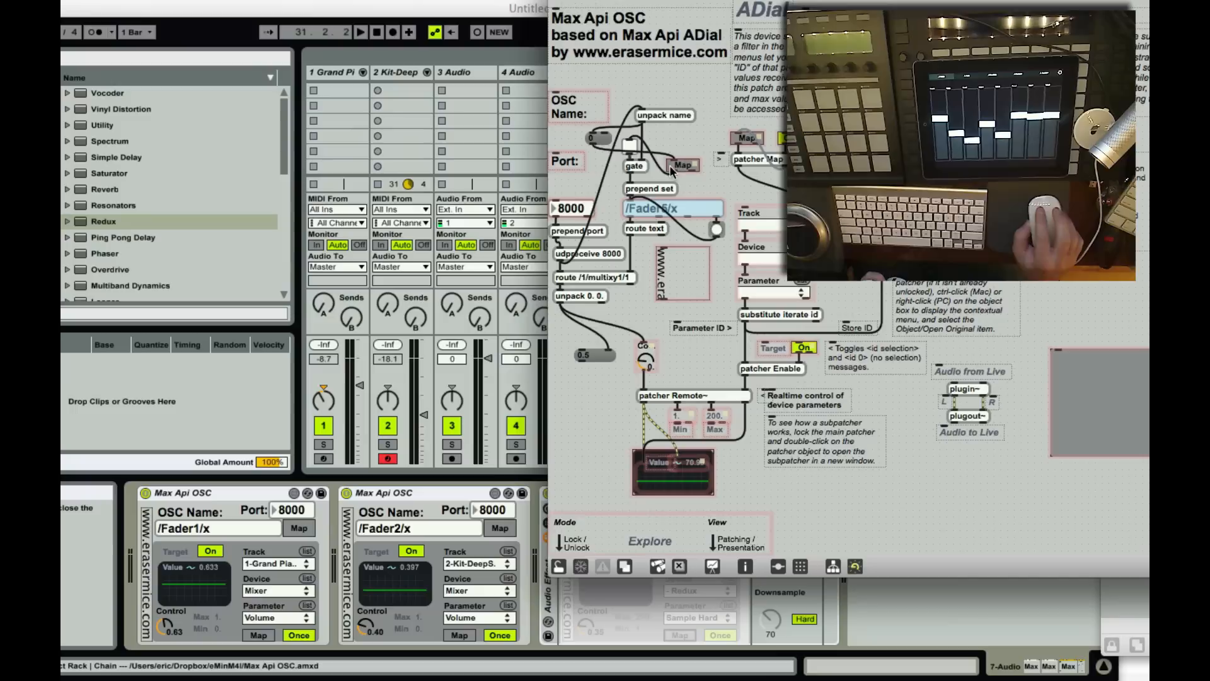
mouse_move(675, 172)
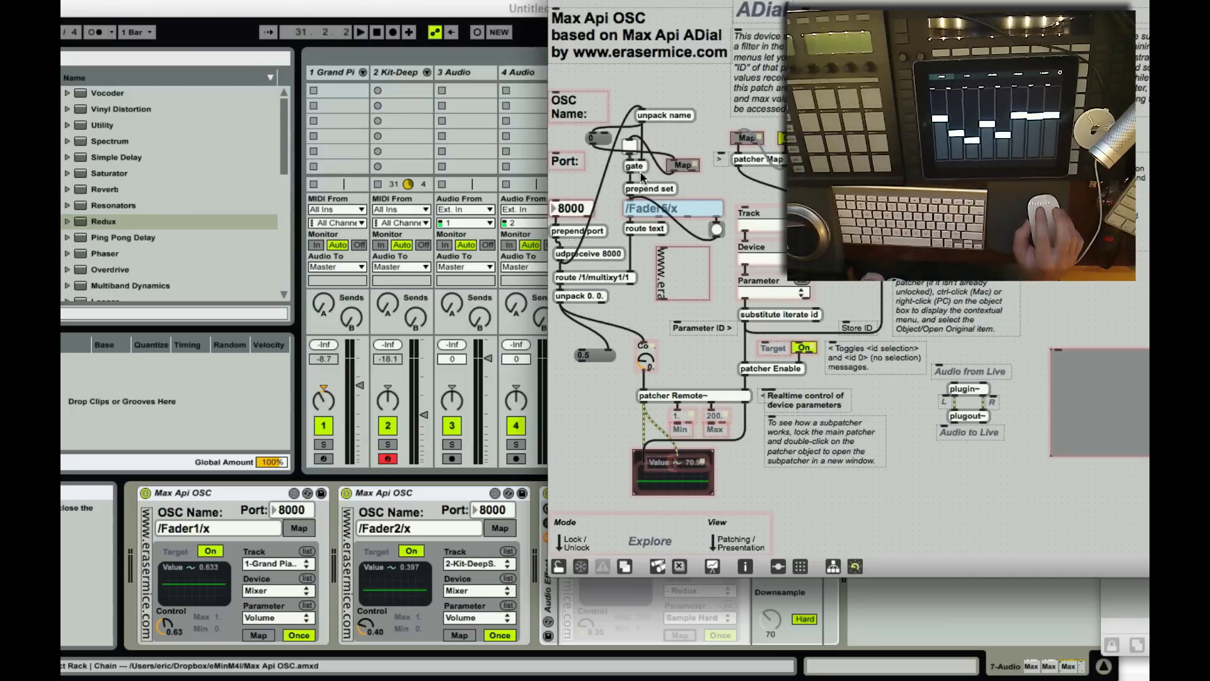
mouse_move(695, 216)
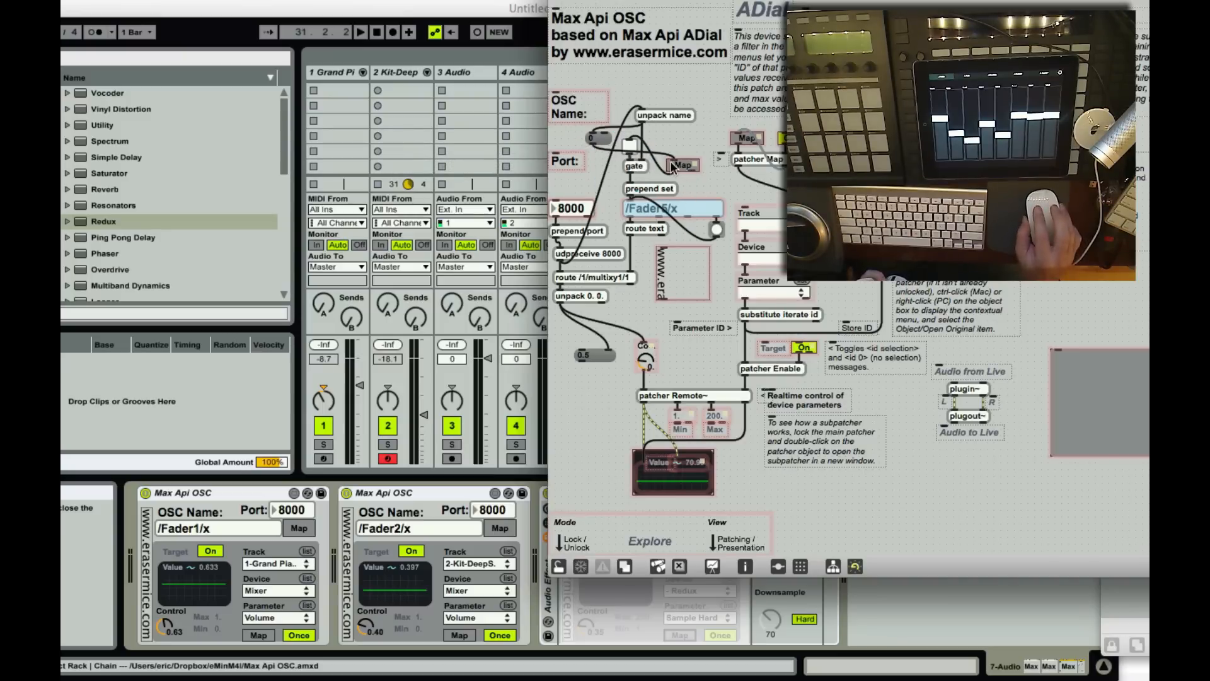
mouse_move(625, 264)
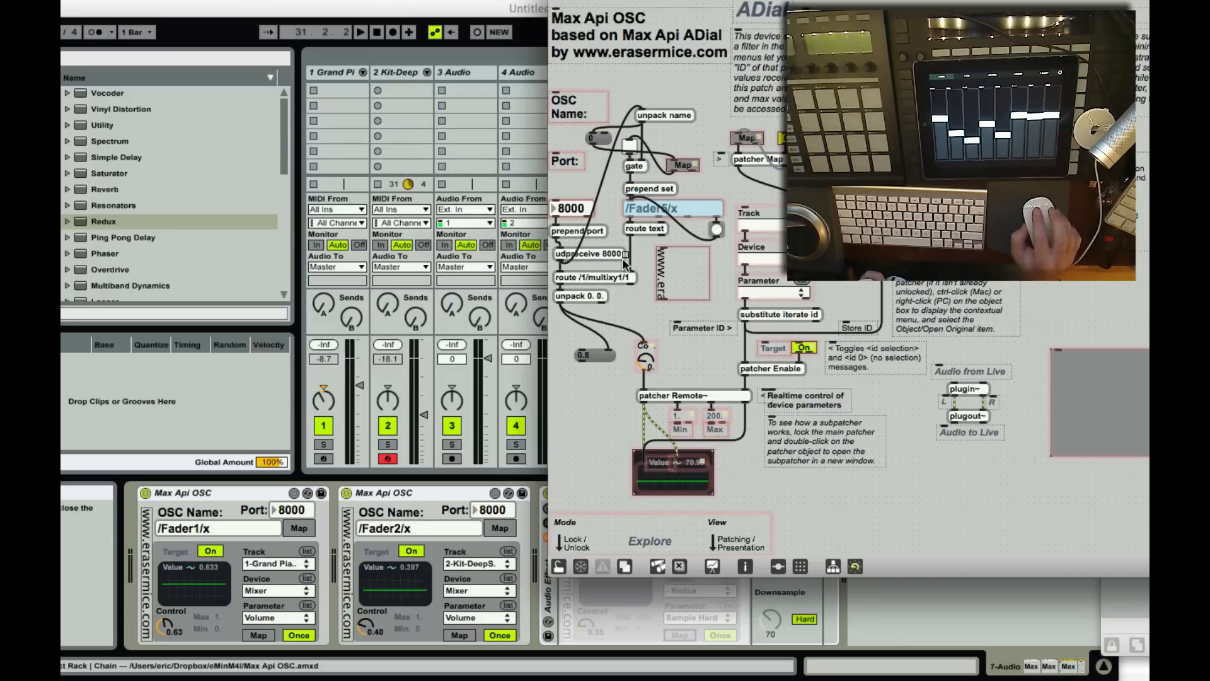